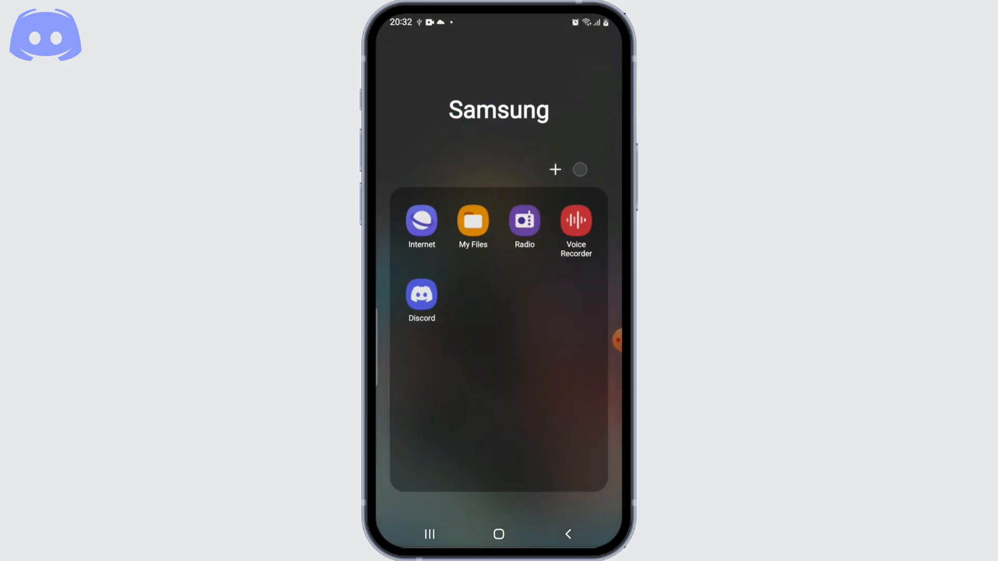
Launch Discord from the Samsung folder and show the server and channel drawer.
click(421, 294)
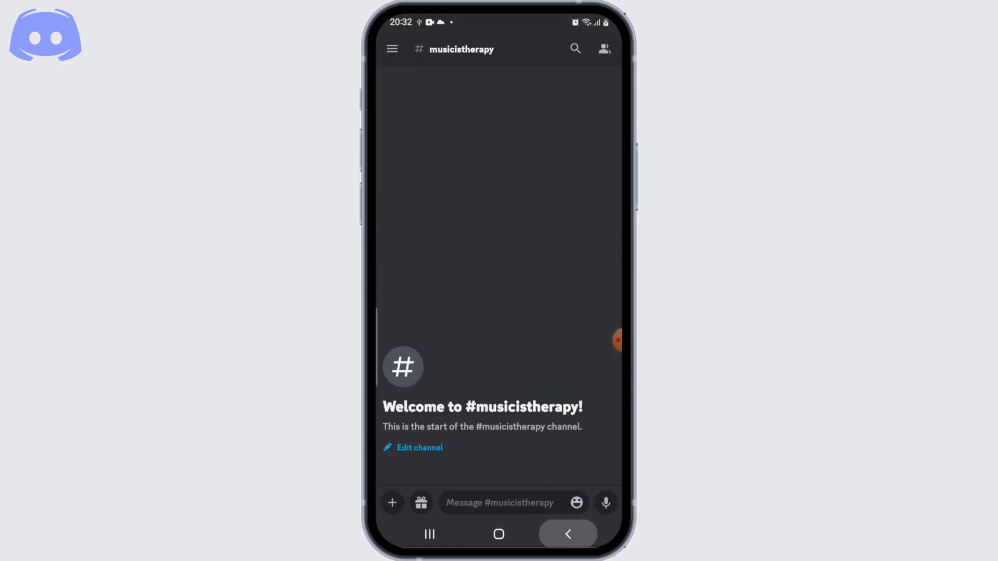
click(392, 49)
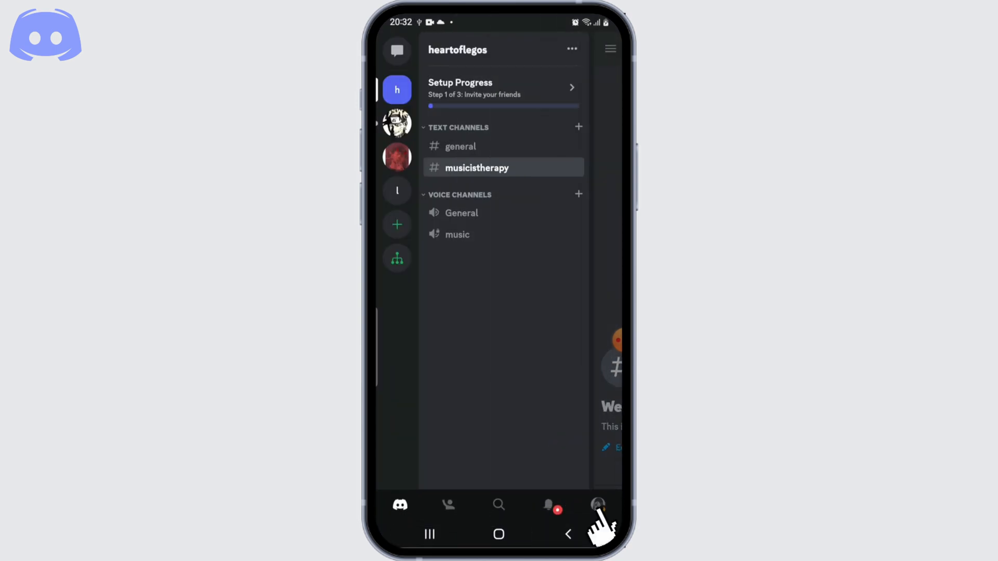
Go to your profile and into the Account settings page.
click(597, 505)
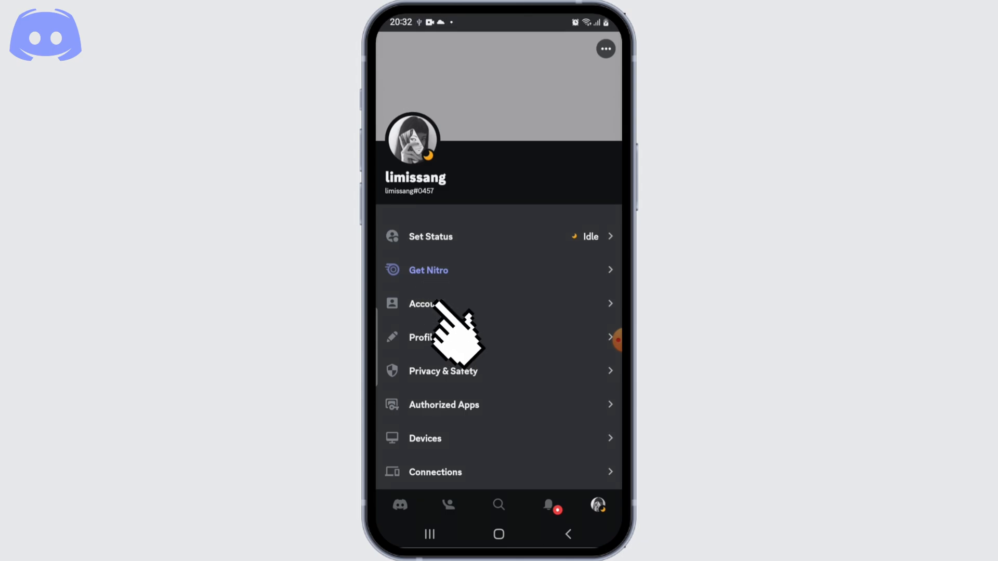
click(423, 304)
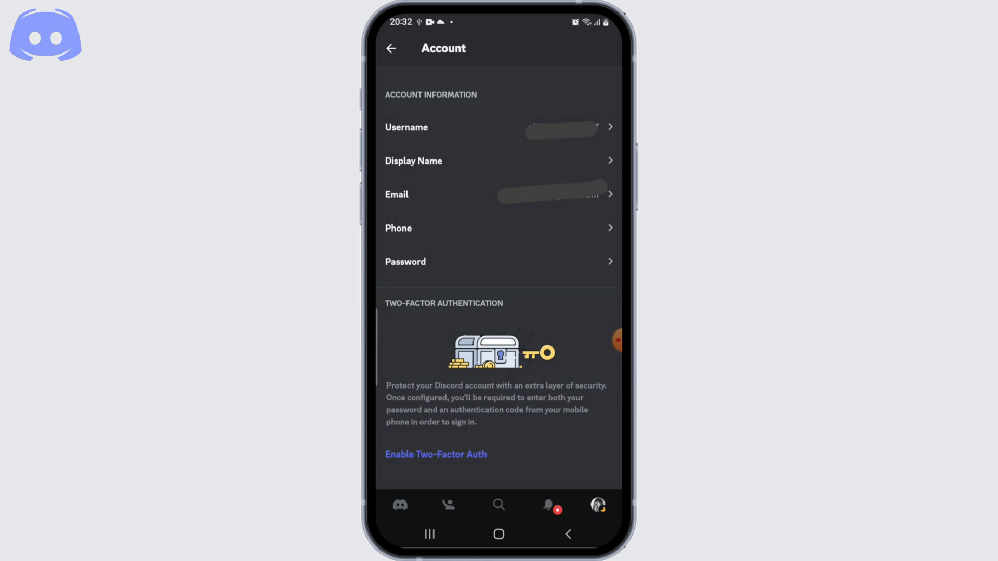
mouse_move(436, 267)
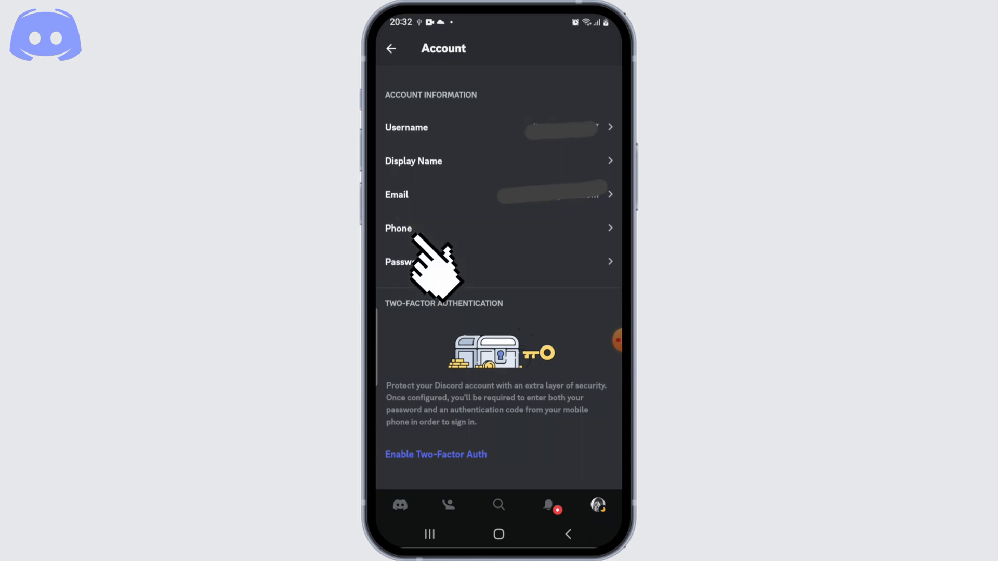
Enter a phone number, submit it, and confirm the 'Are you human?' check.
click(498, 228)
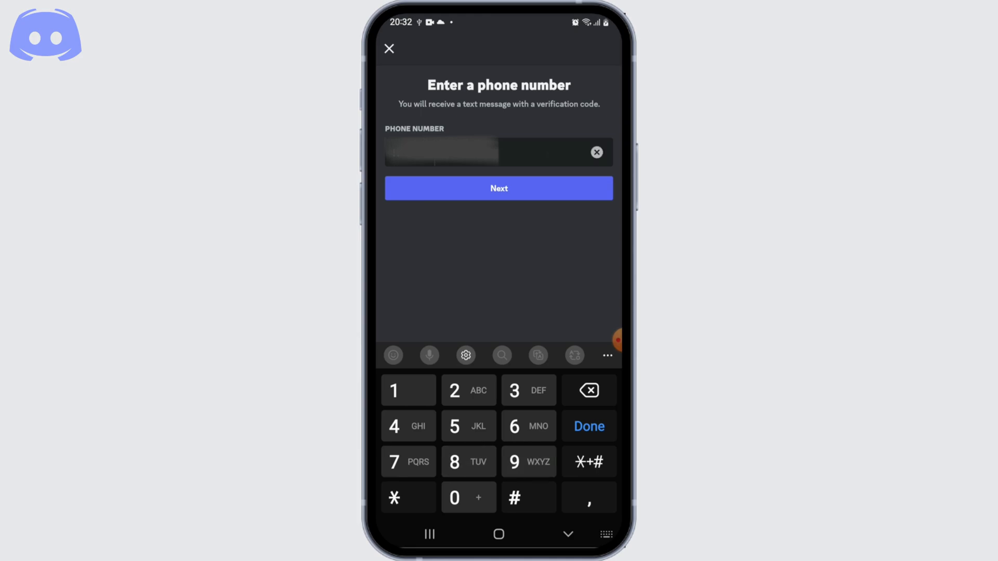
click(497, 188)
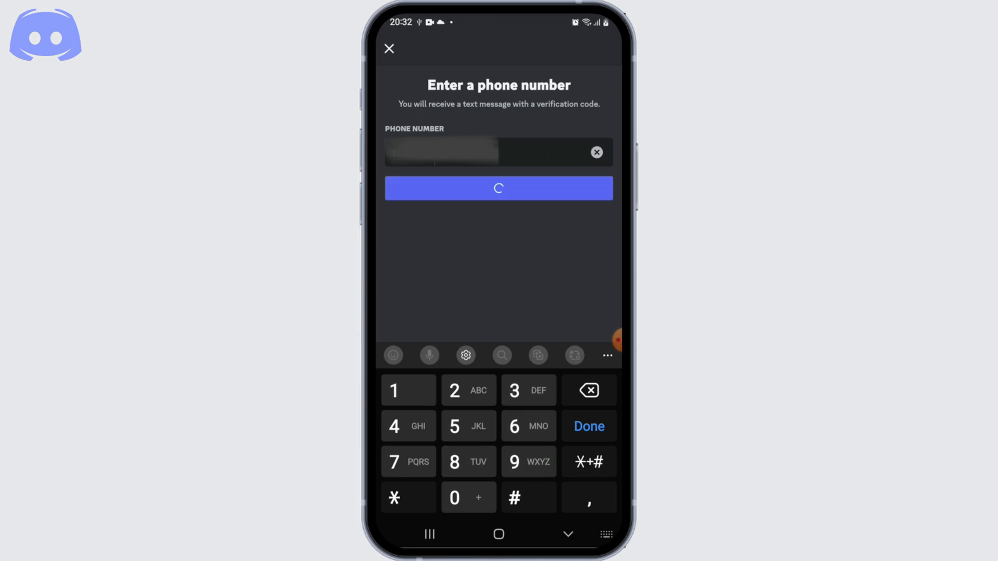
click(498, 188)
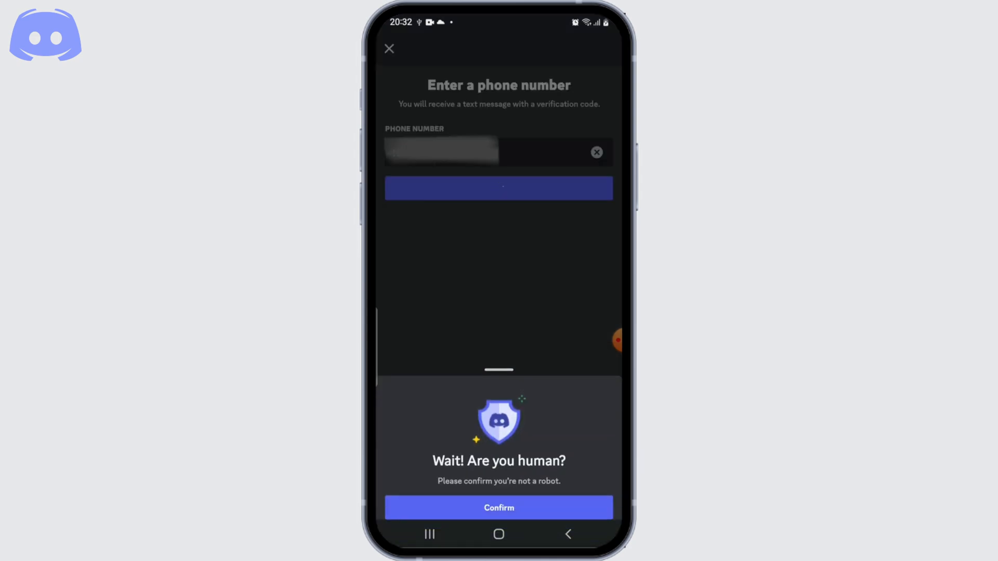
click(498, 507)
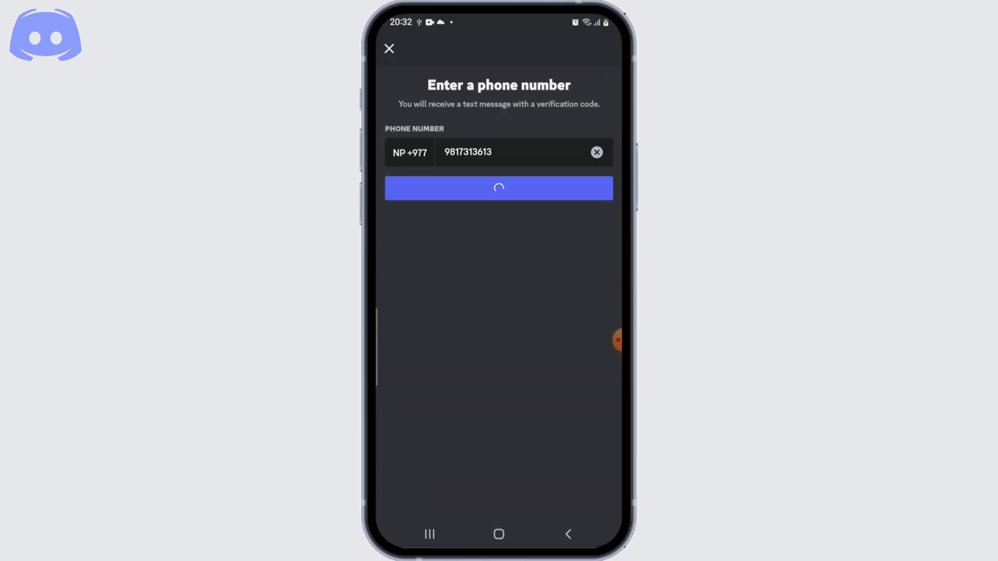
Verify the account password and dismiss the Google Smart Lock save prompt.
click(497, 188)
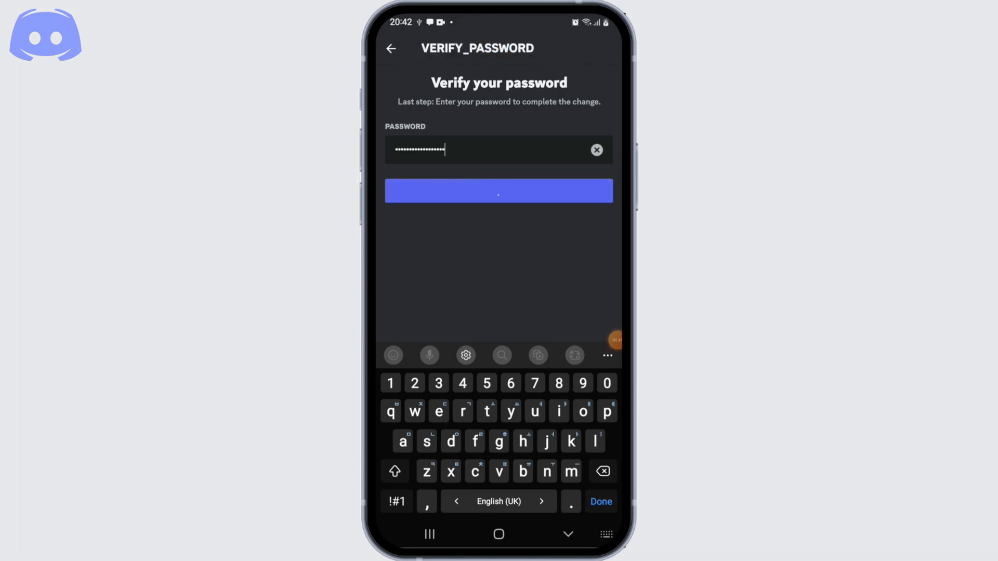
click(498, 191)
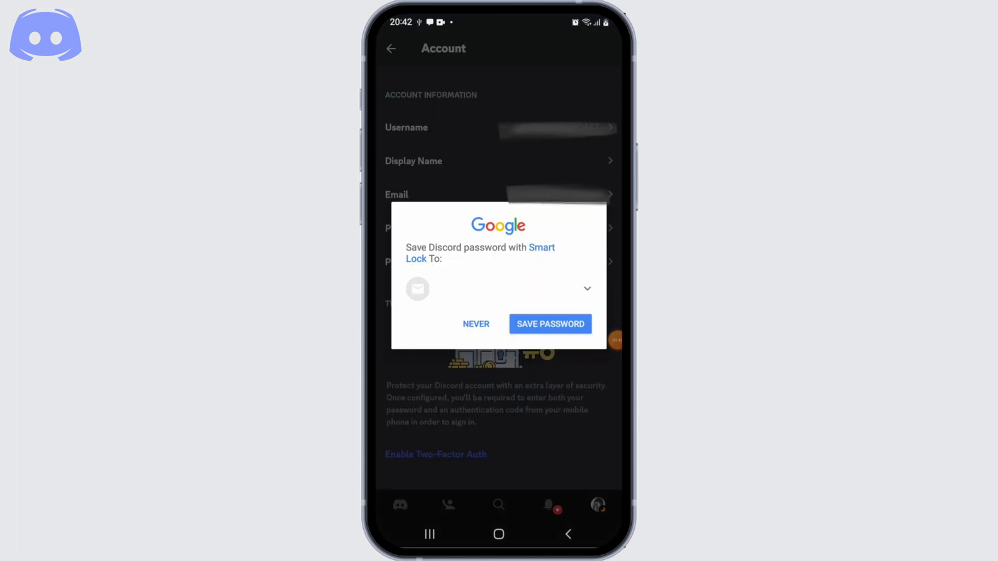
click(475, 325)
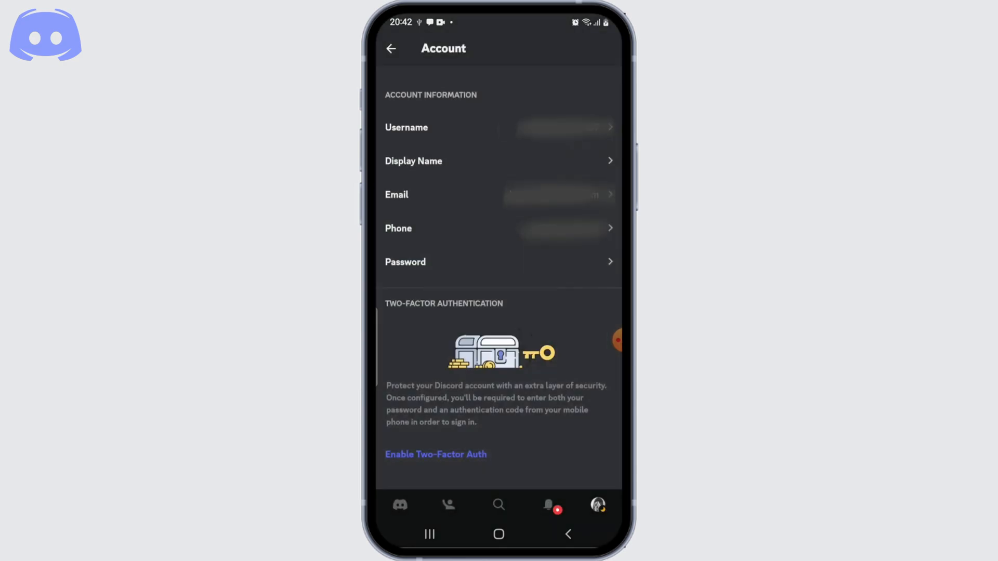